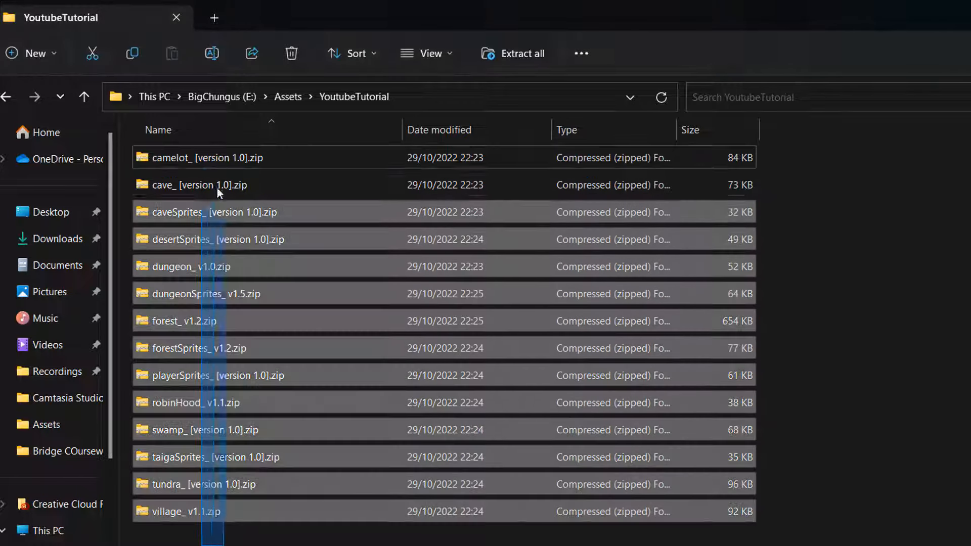
# Step: Select all 14 zip archives in the YoutubeTutorial folder with a selection box
pyautogui.click(204, 157)
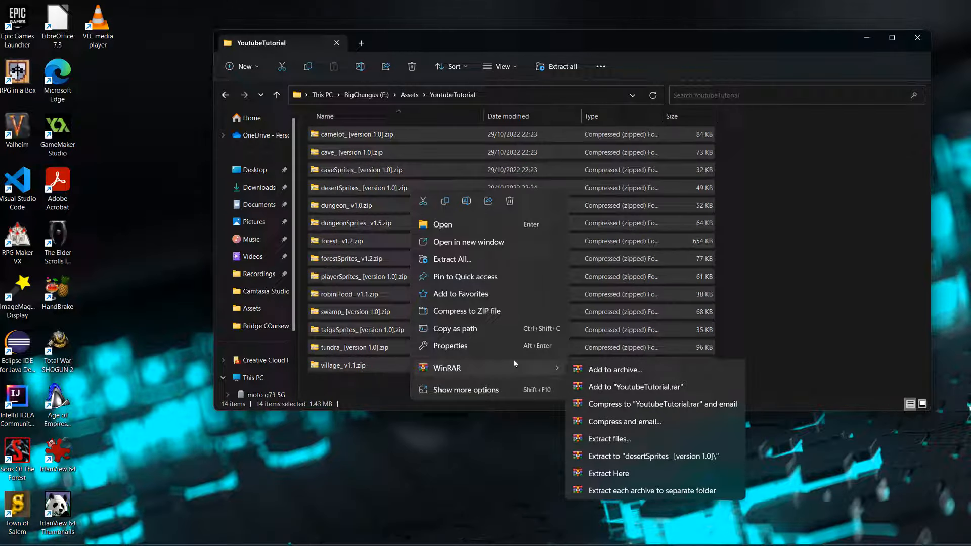
pyautogui.moveTo(614, 491)
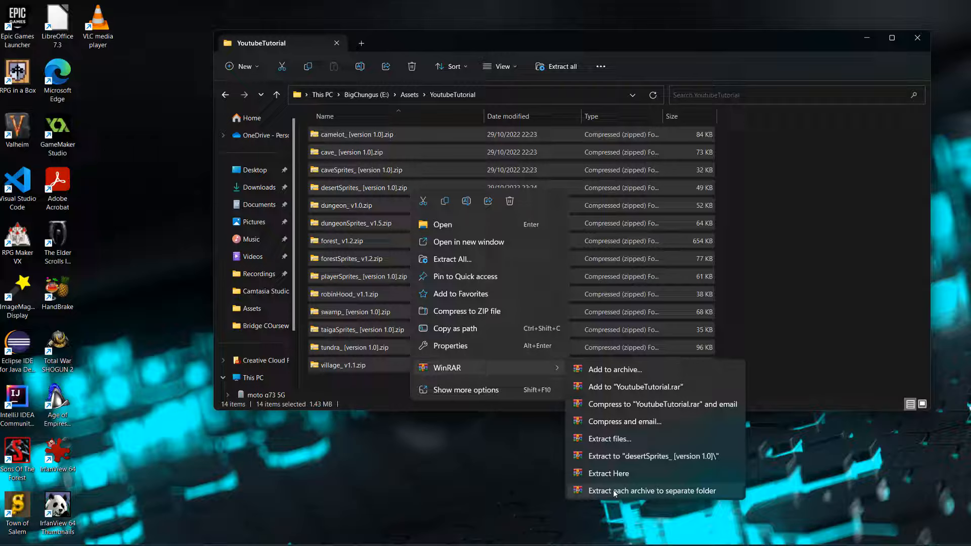
# Step: Extract each of the 14 zips into its own same-named folder with WinRAR
pyautogui.click(652, 491)
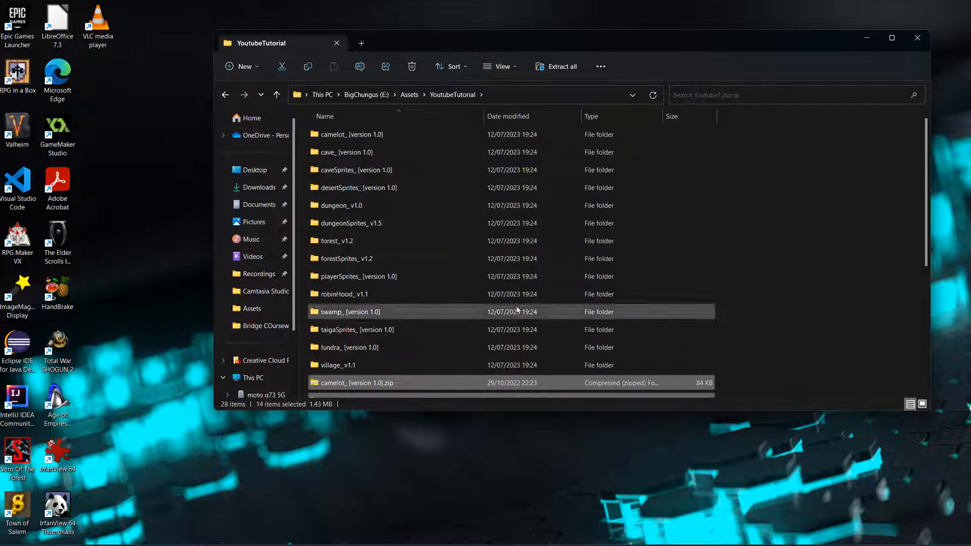
pyautogui.moveTo(390, 377)
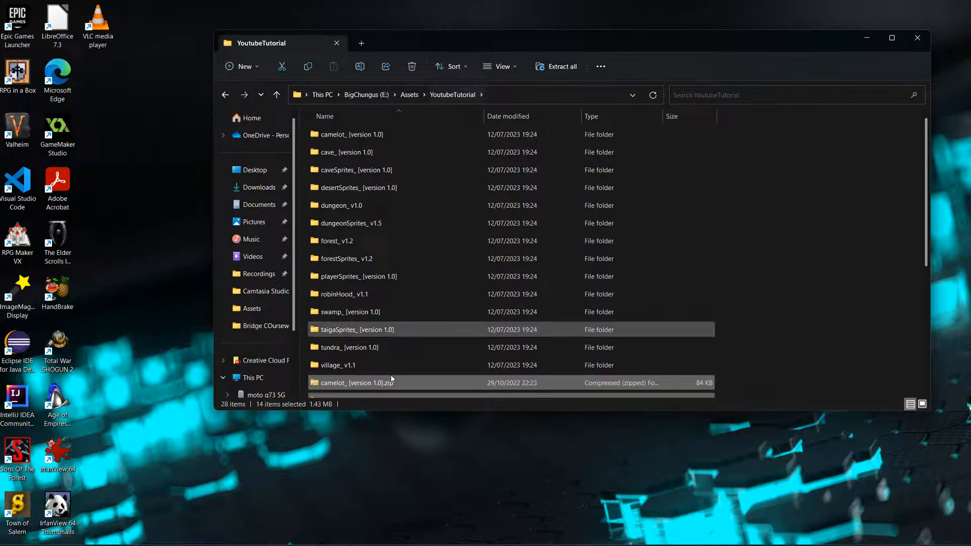